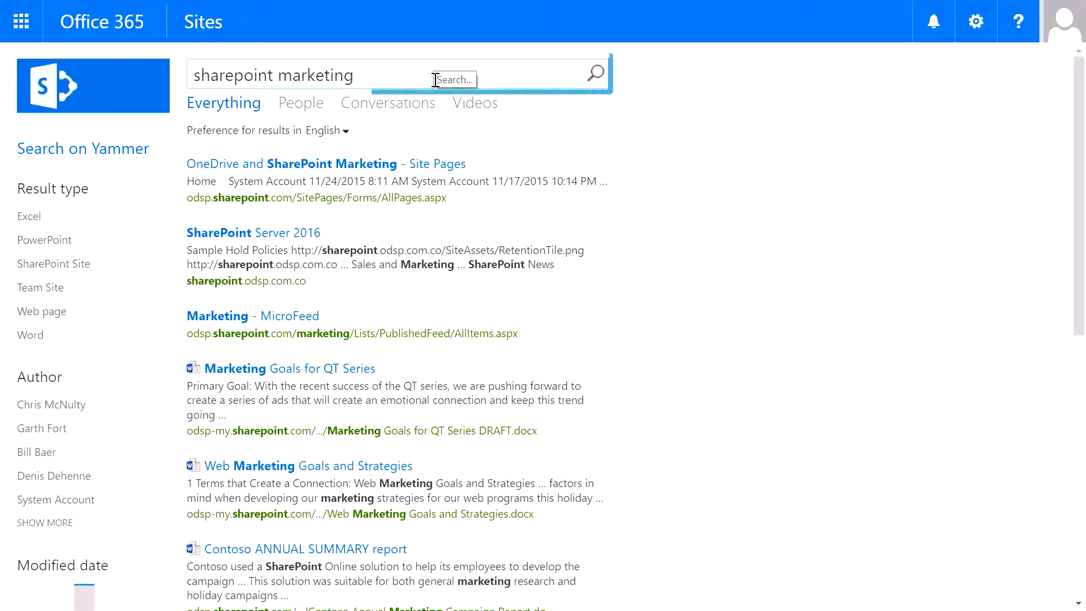
Browse Delve's Popular documents, then search for 'marketing' to list matching documents and boards.
left_click(327, 164)
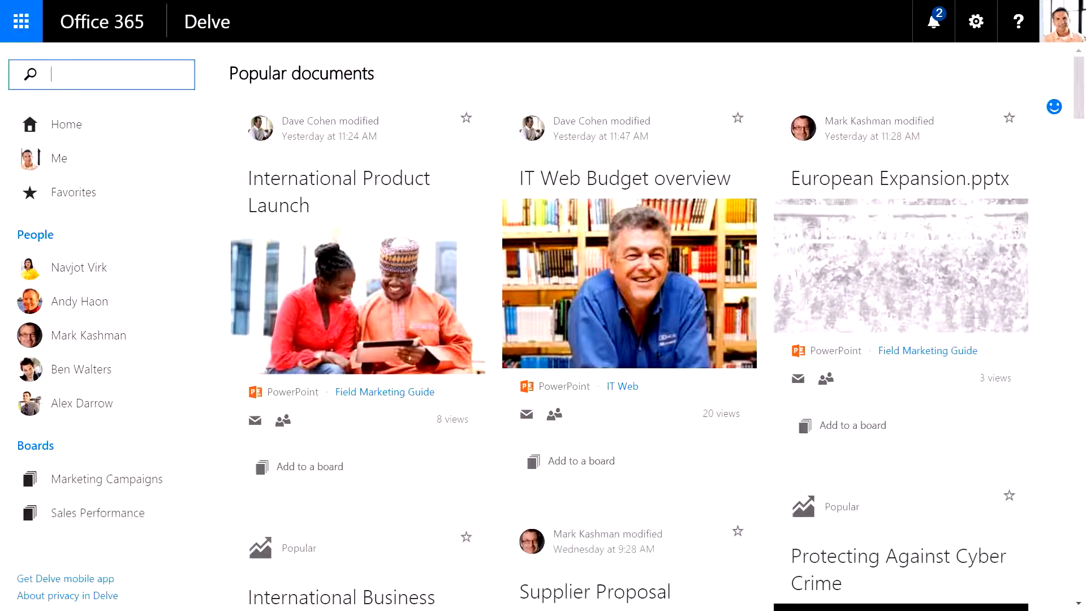
scroll("down", 3)
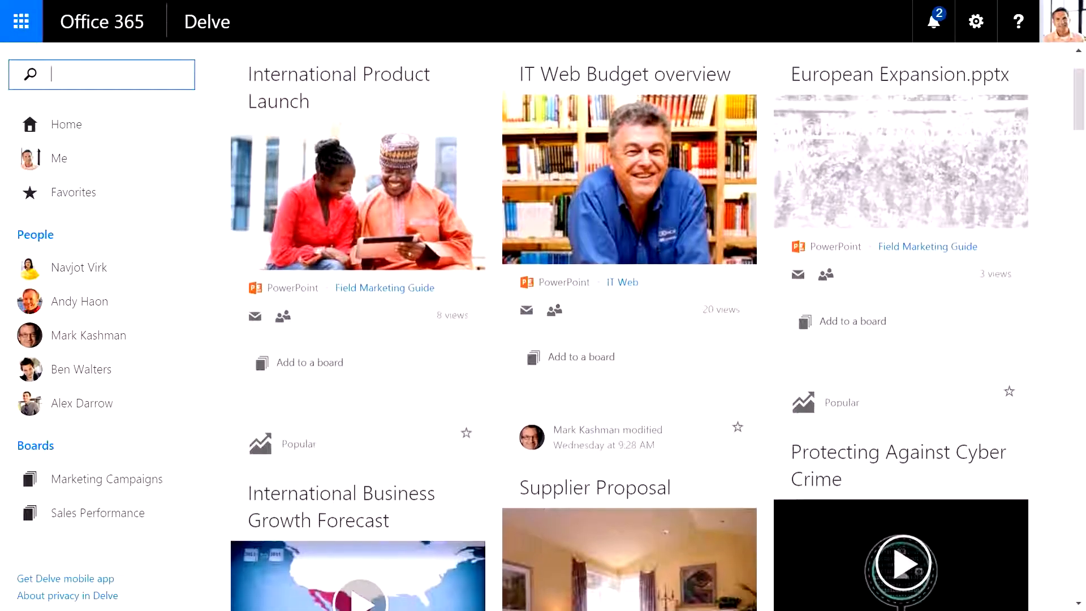
scroll("down", 3)
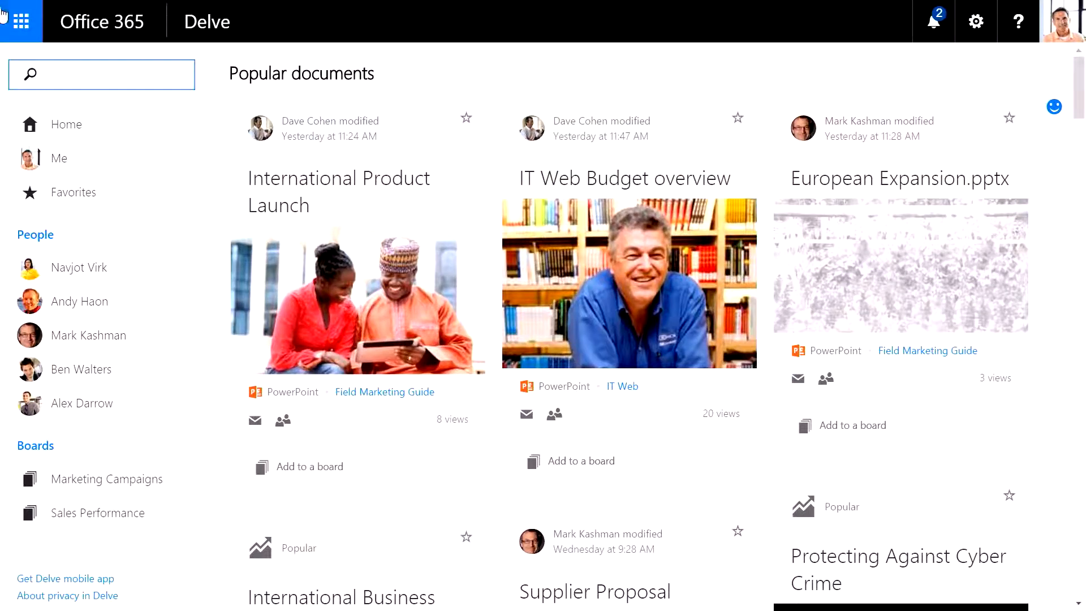
type("marketing")
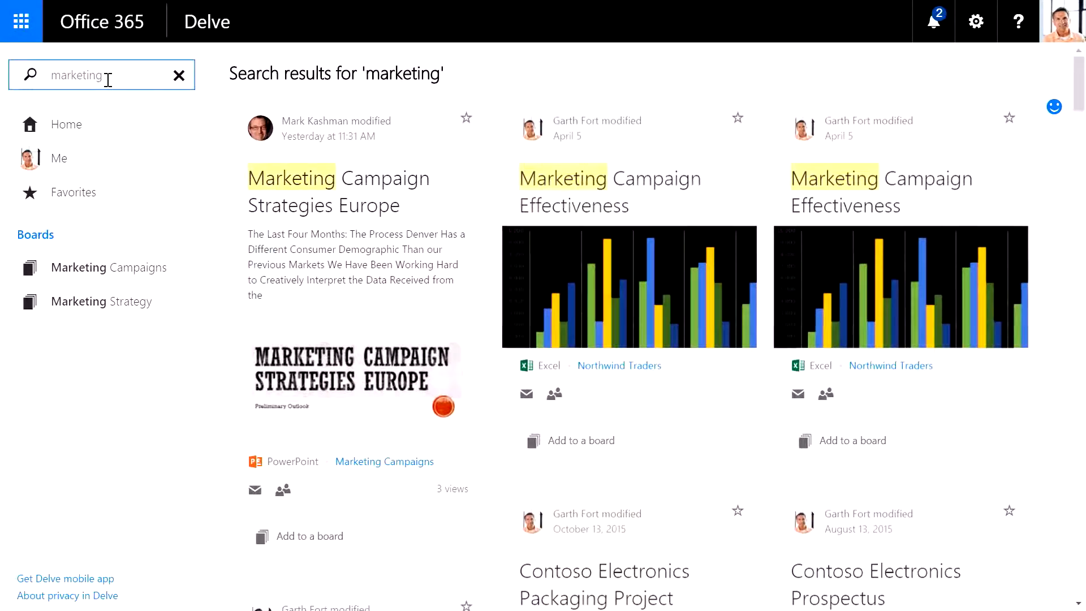